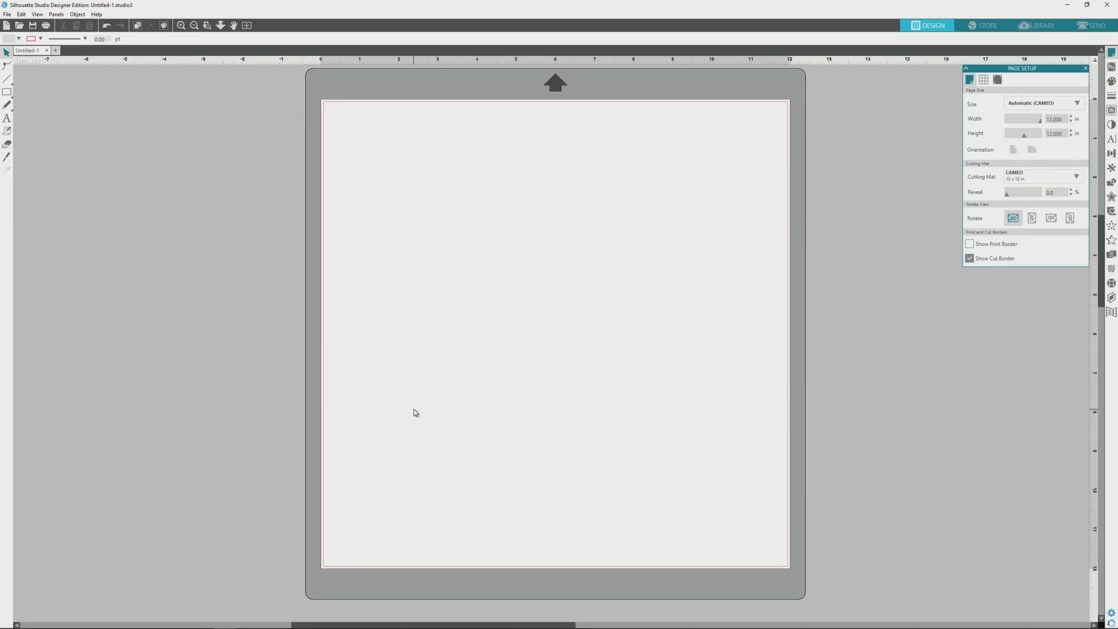
mouse_move(416, 412)
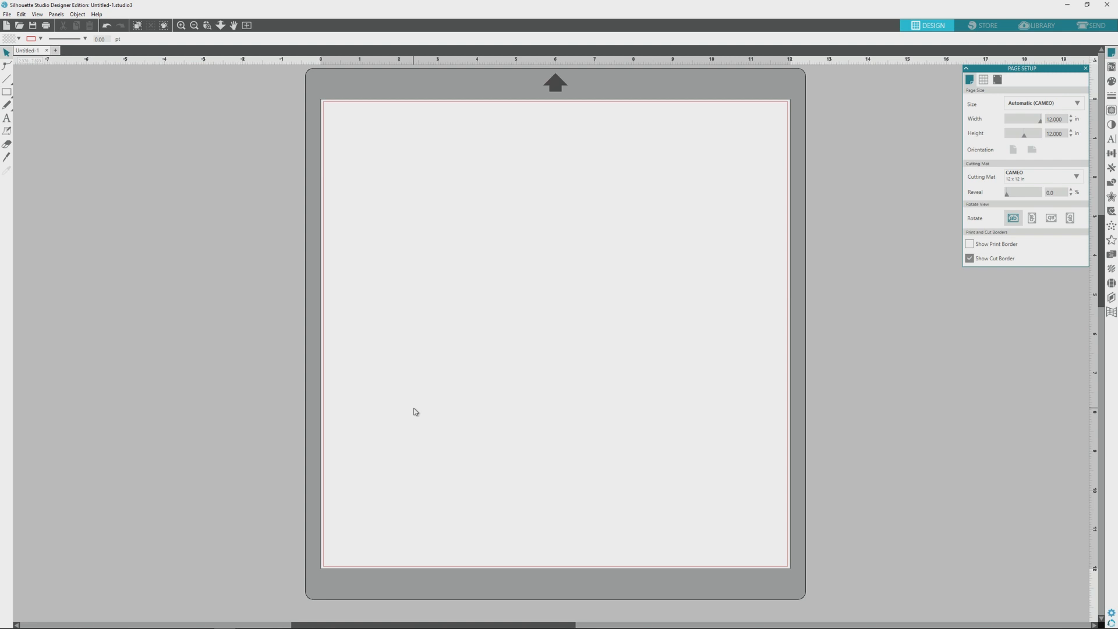
mouse_move(505, 239)
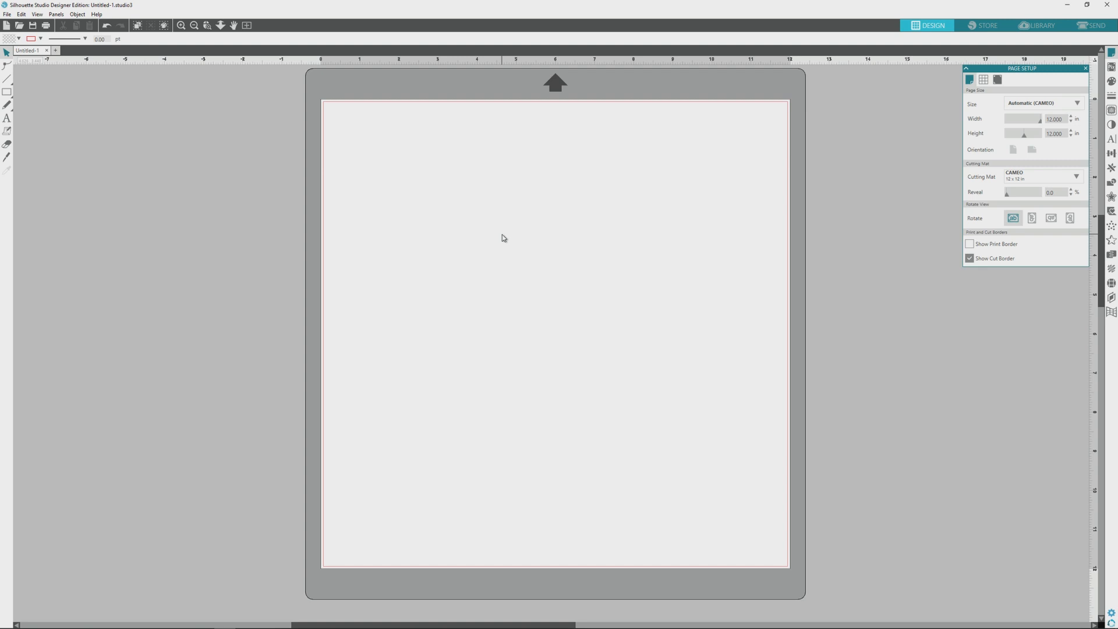
mouse_move(624, 244)
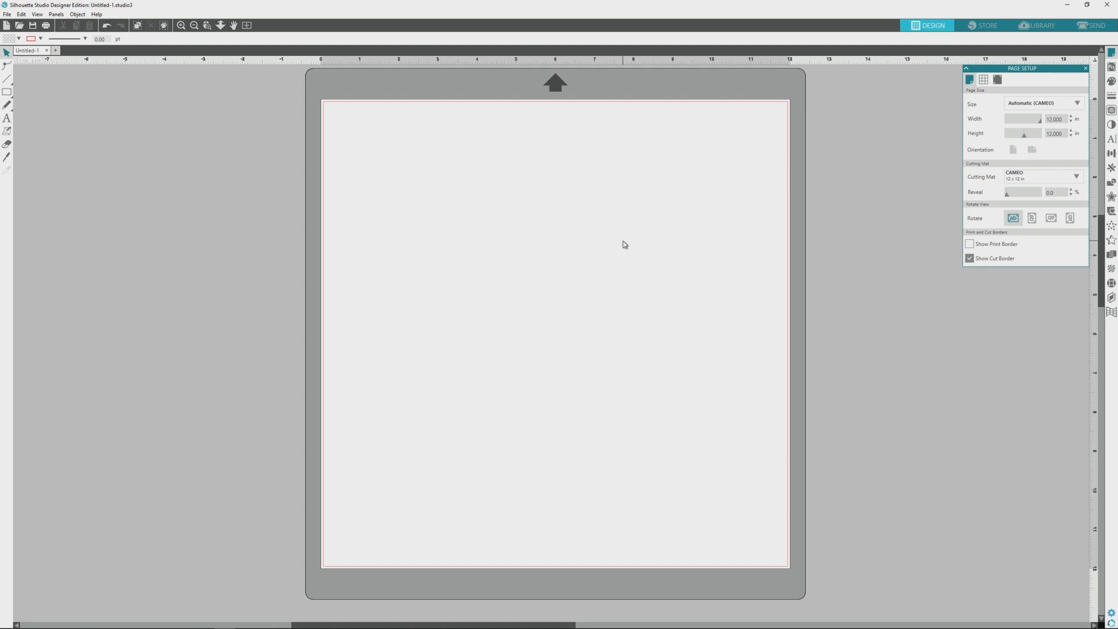
mouse_move(615, 255)
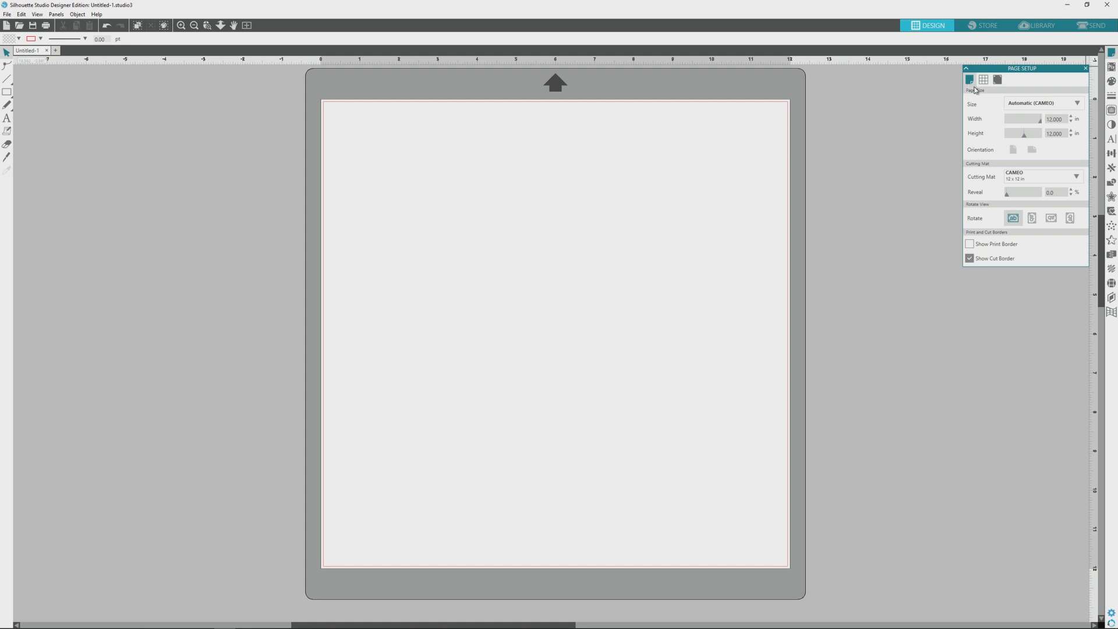
mouse_move(1004, 106)
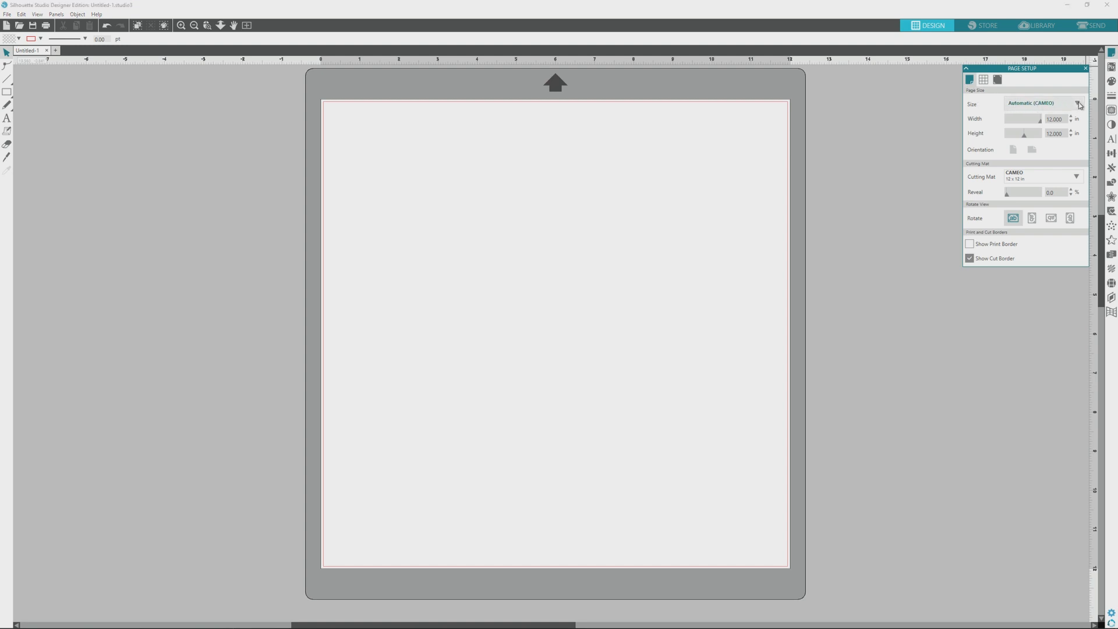
Choose Letter (8.5 × 11 in) from the Page Setup size list
left_click(1078, 103)
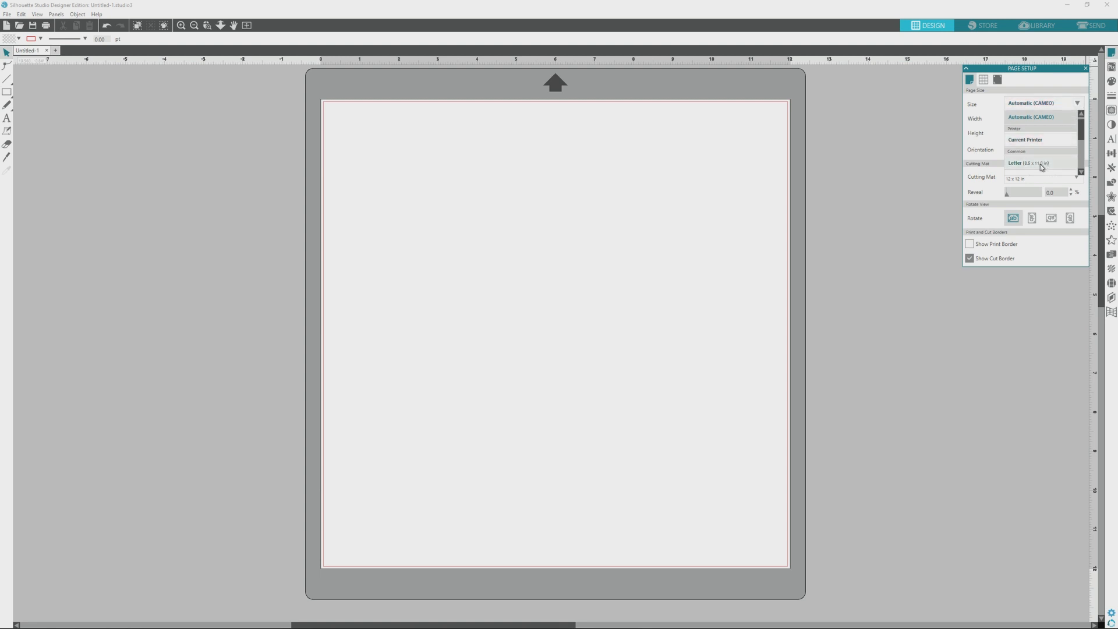
left_click(1026, 163)
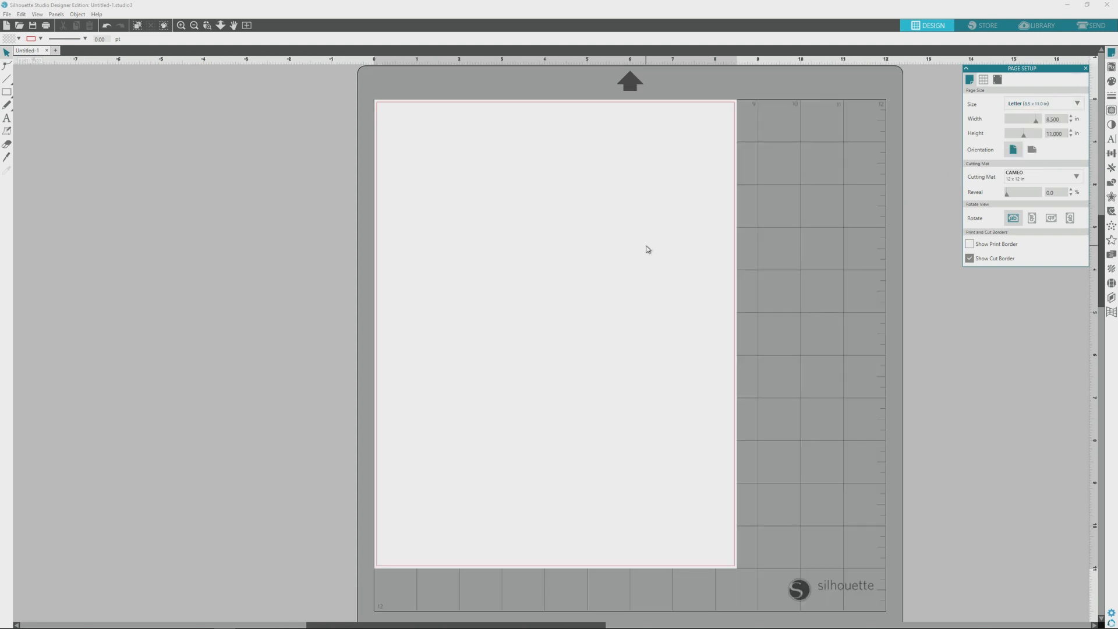
mouse_move(638, 246)
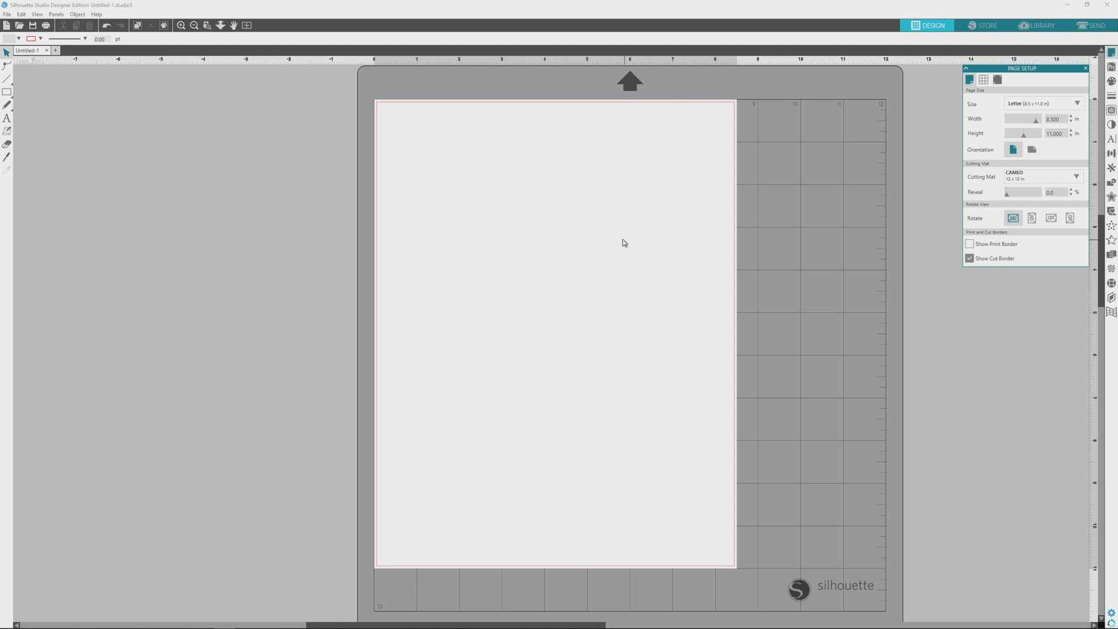
mouse_move(616, 241)
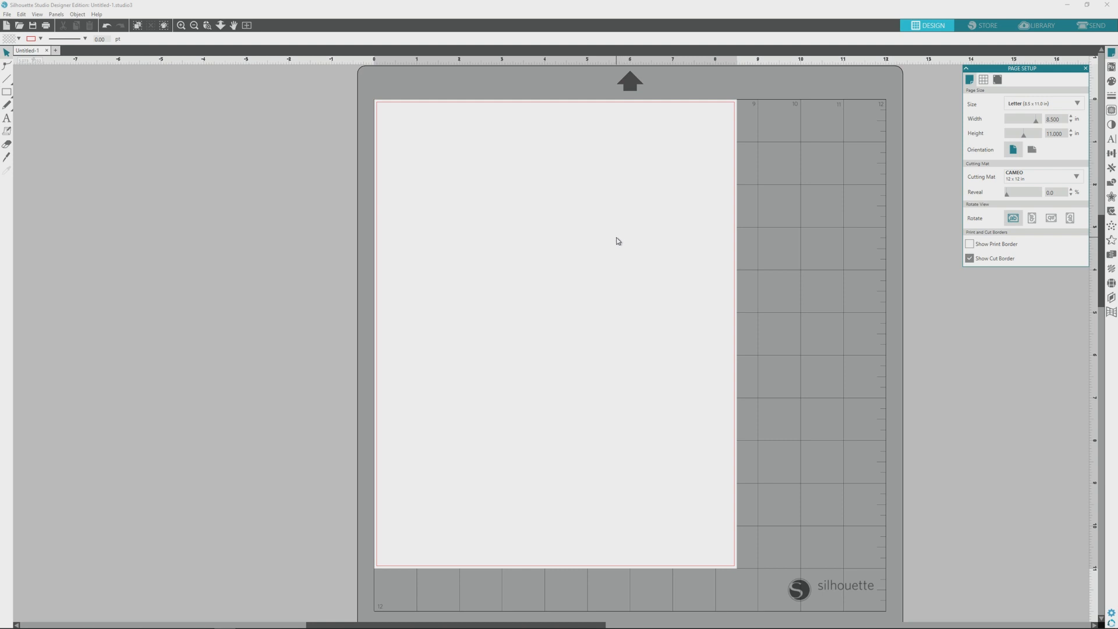
mouse_move(635, 222)
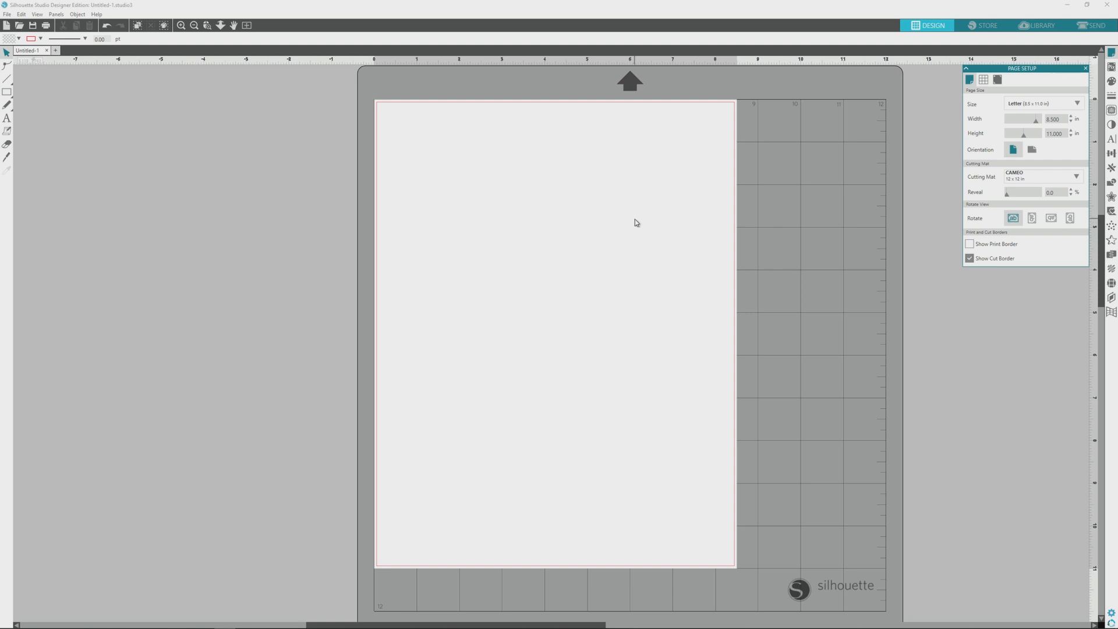
mouse_move(483, 199)
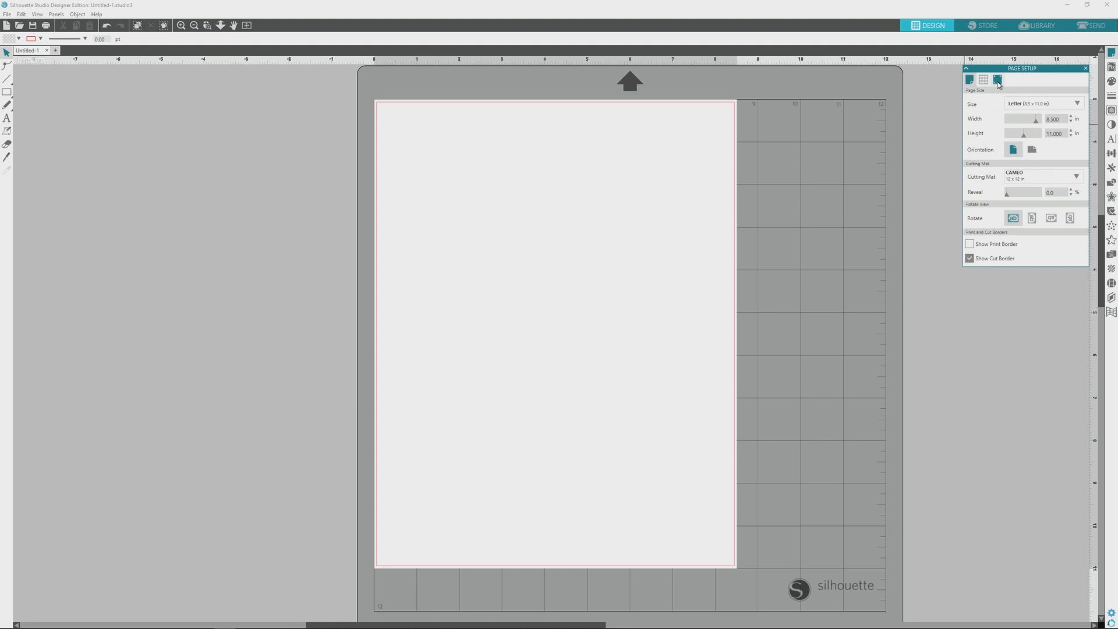
mouse_move(998, 79)
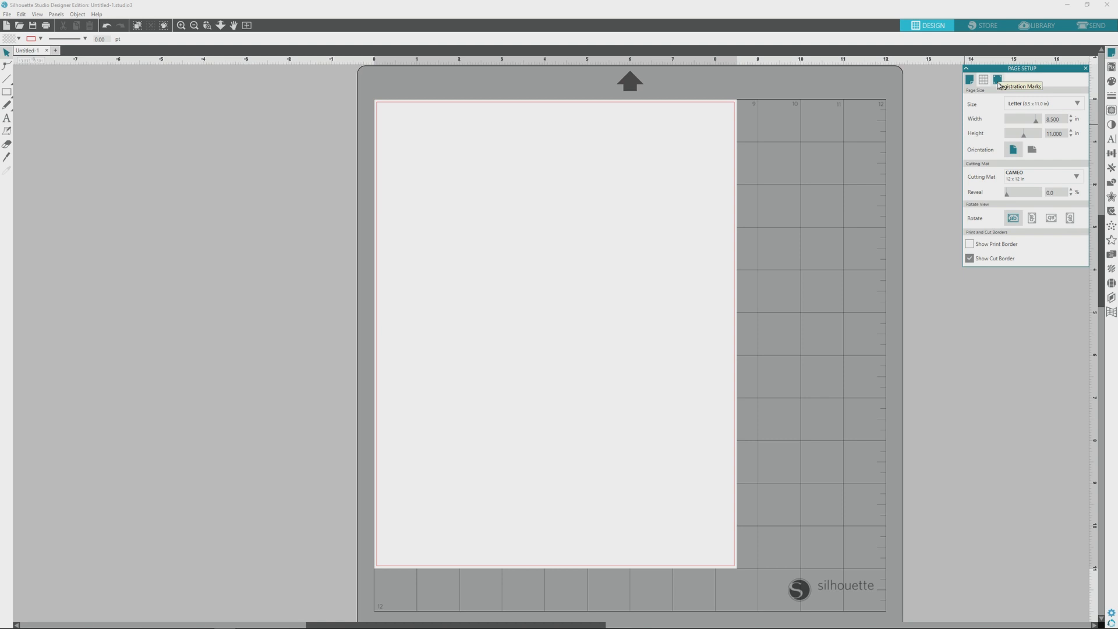
mouse_move(997, 79)
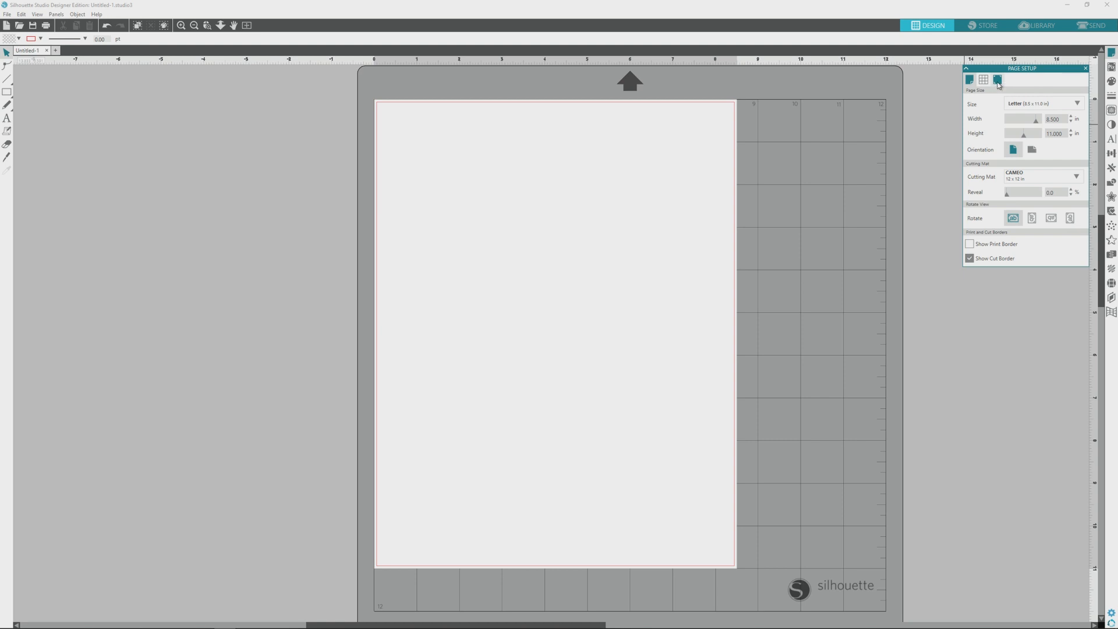
mouse_move(997, 79)
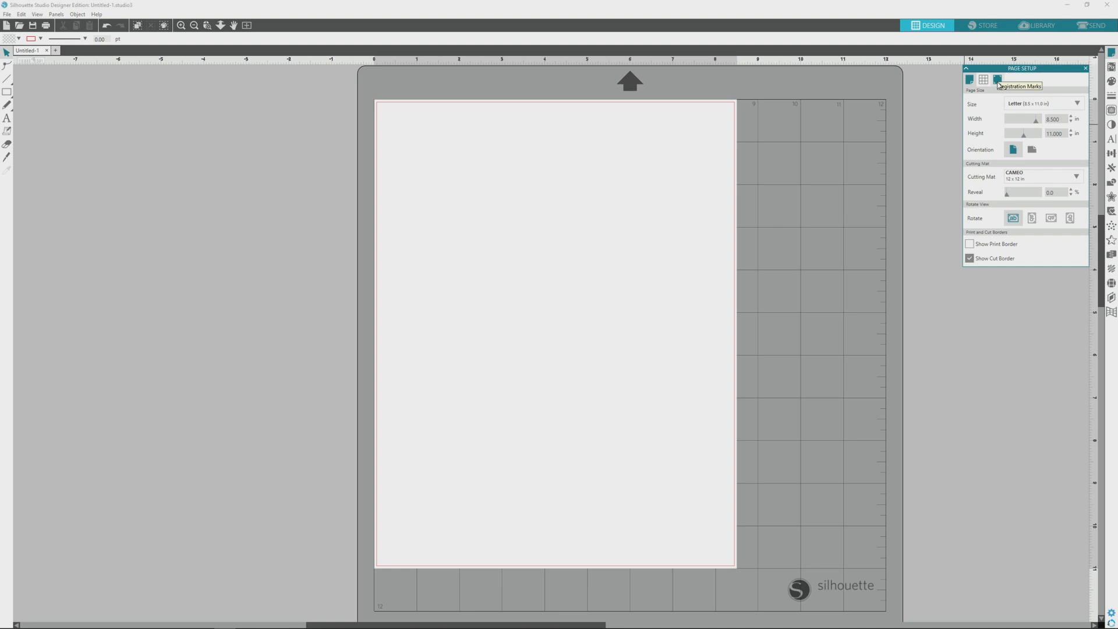
Enable Type 1 registration marks in the Registration Marks settings
left_click(997, 79)
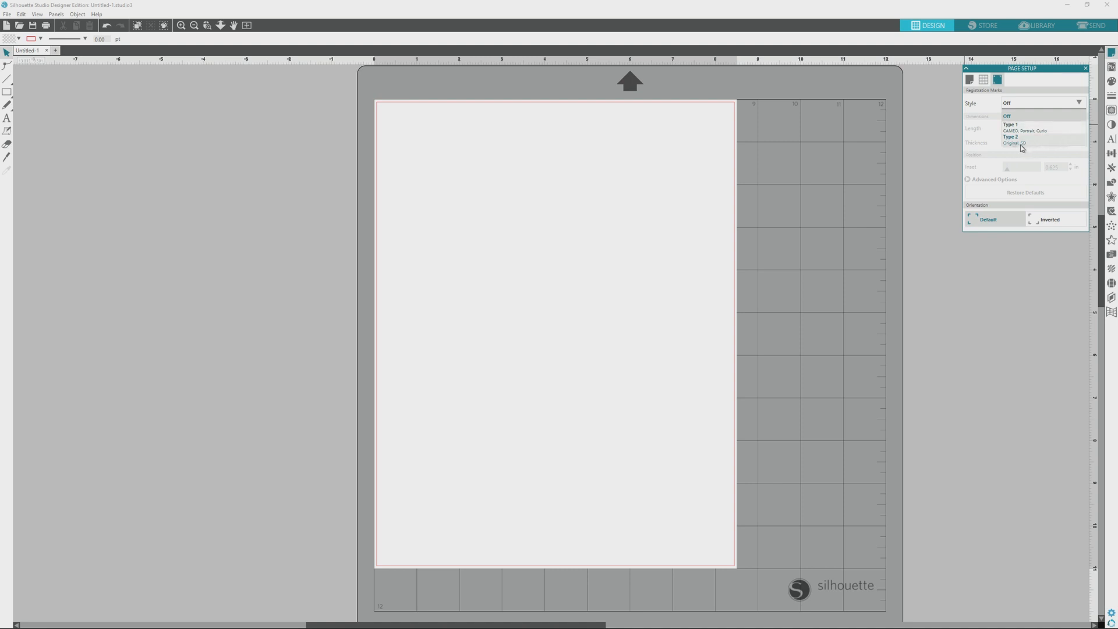
mouse_move(1024, 144)
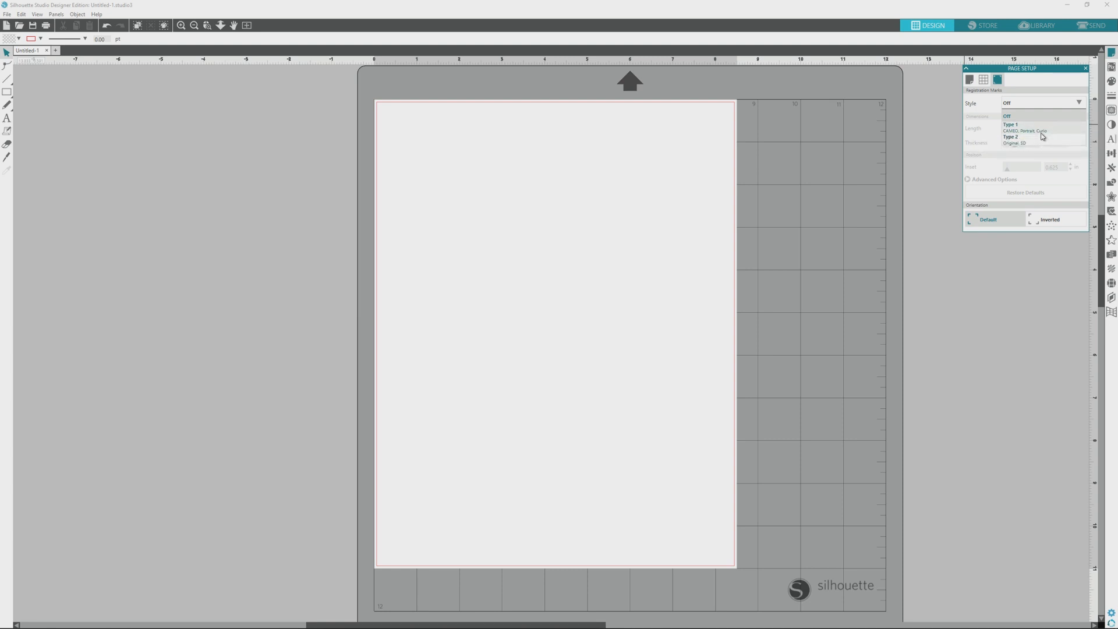
left_click(1010, 124)
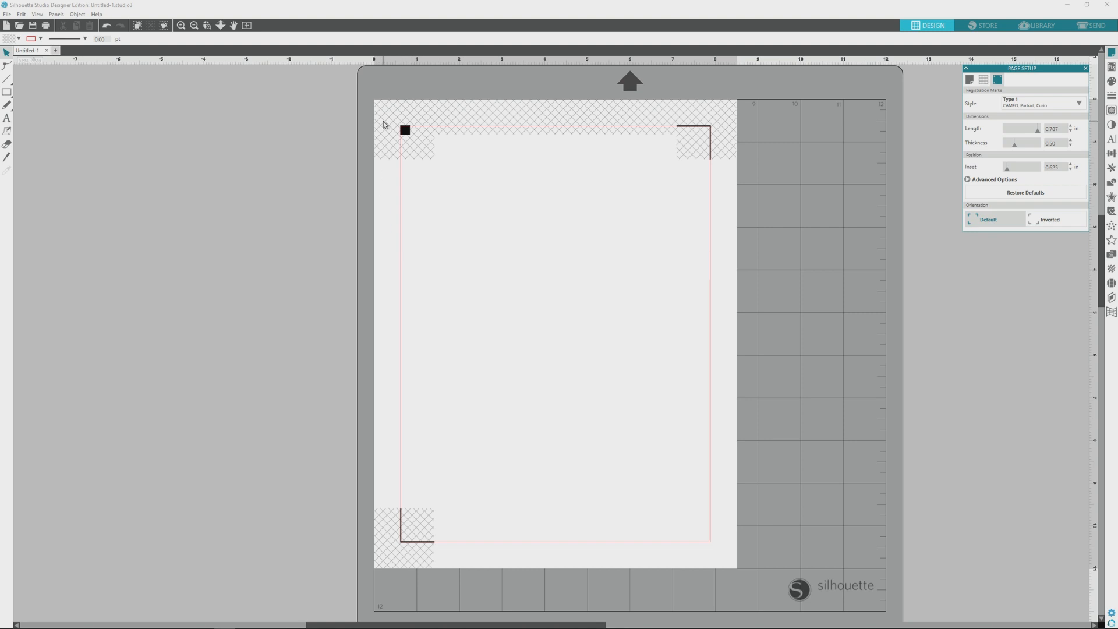
mouse_move(397, 124)
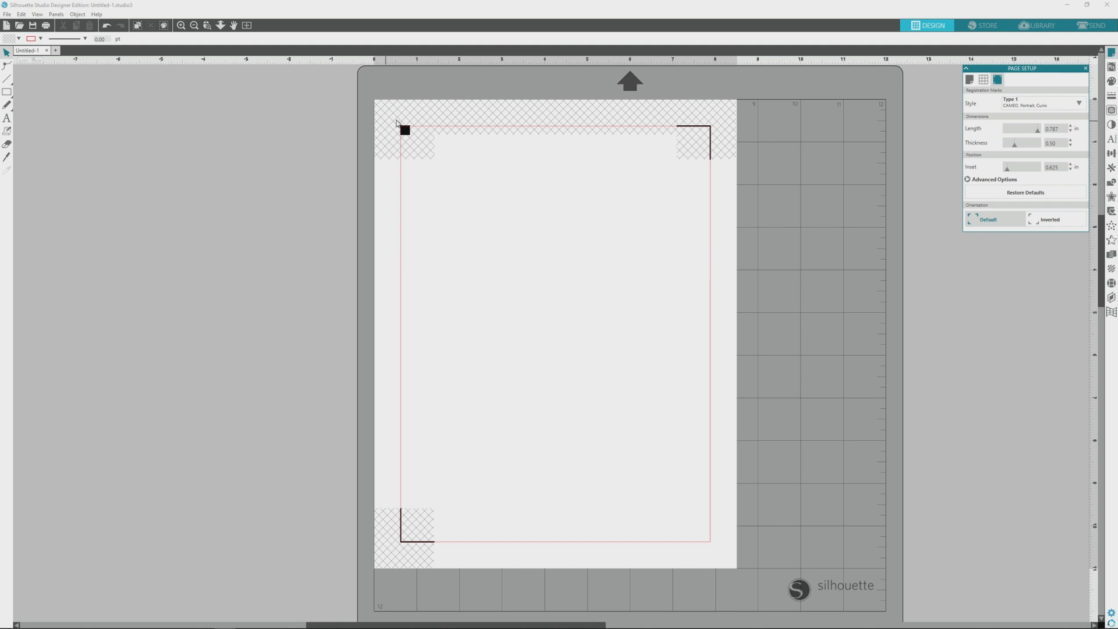
mouse_move(715, 134)
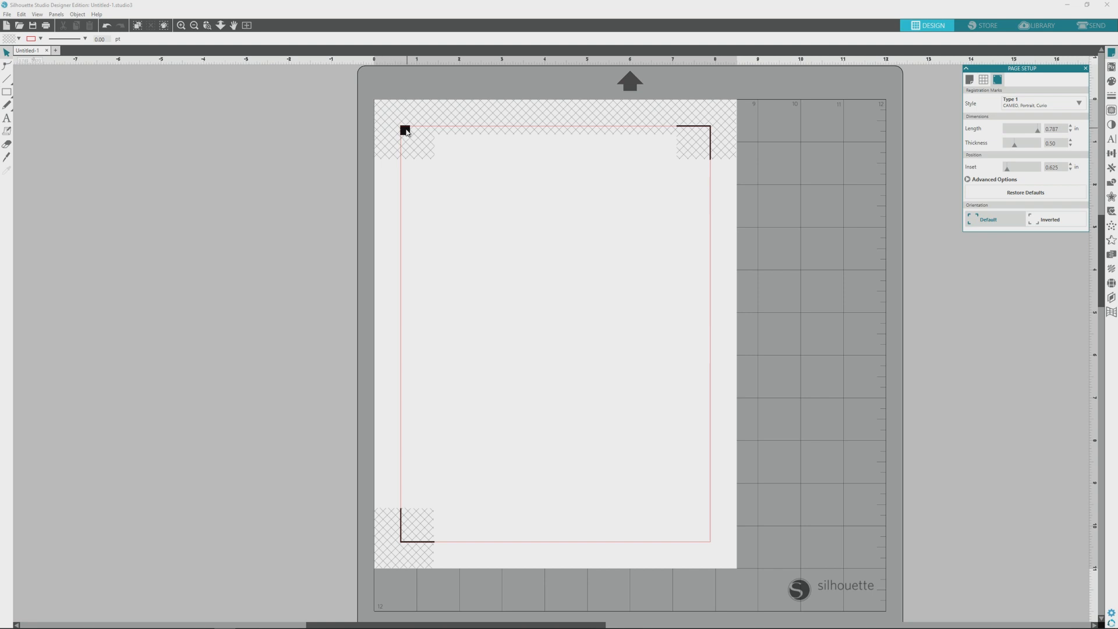
mouse_move(705, 154)
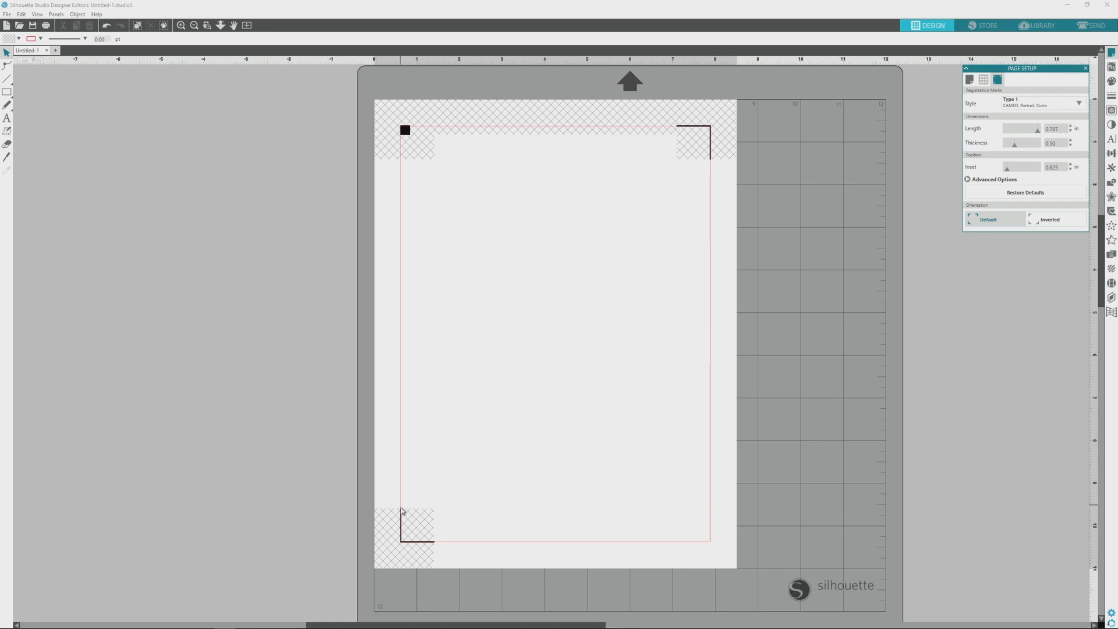
mouse_move(413, 421)
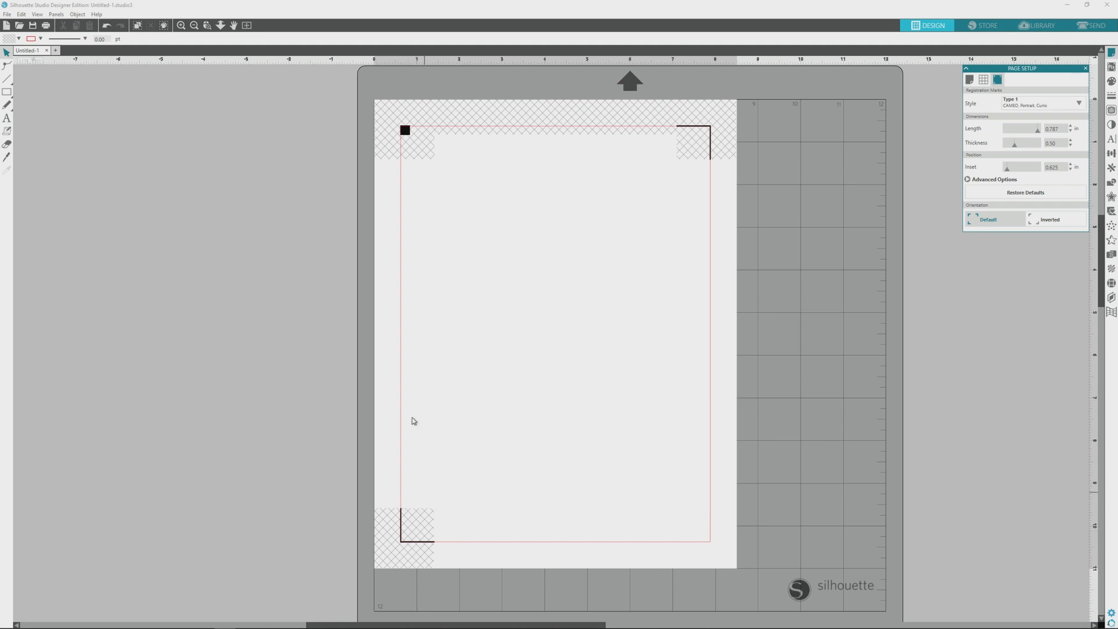
mouse_move(403, 506)
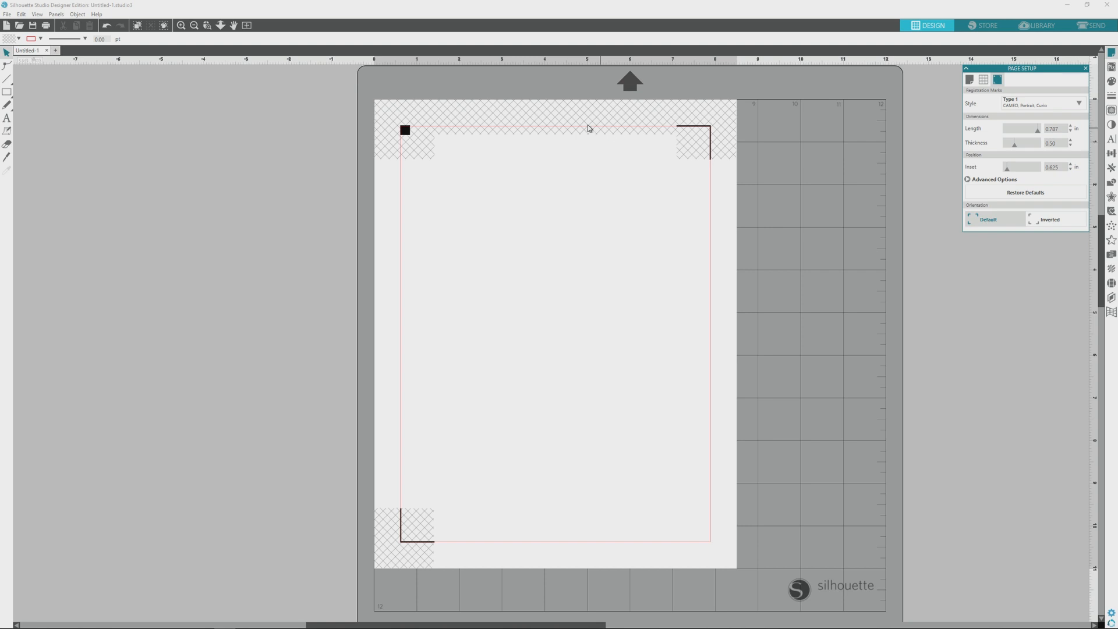
mouse_move(490, 107)
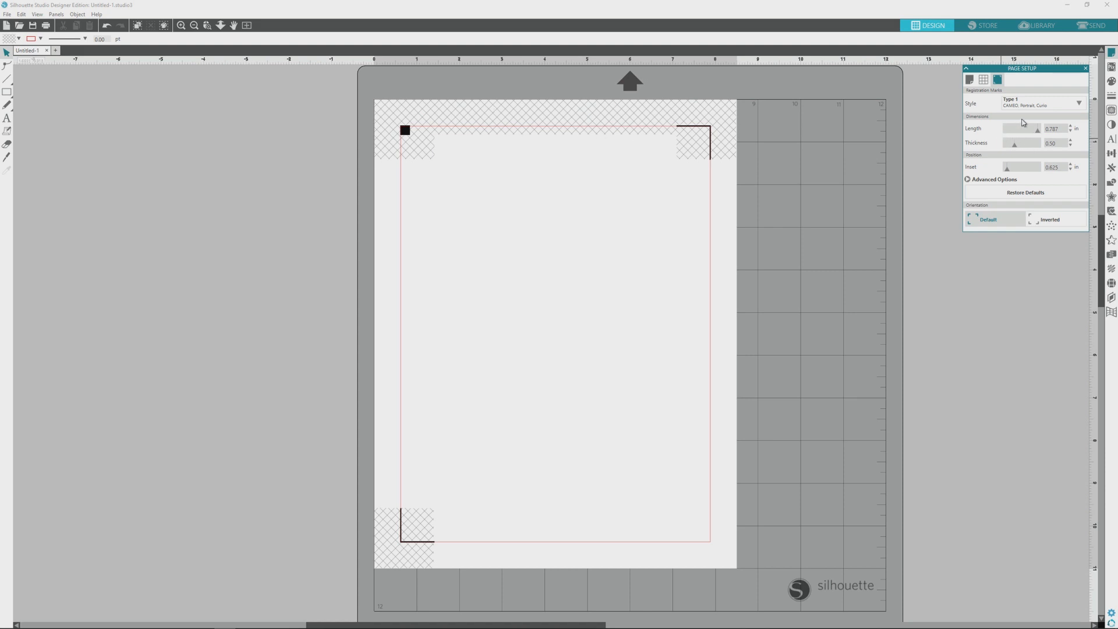
mouse_move(1023, 140)
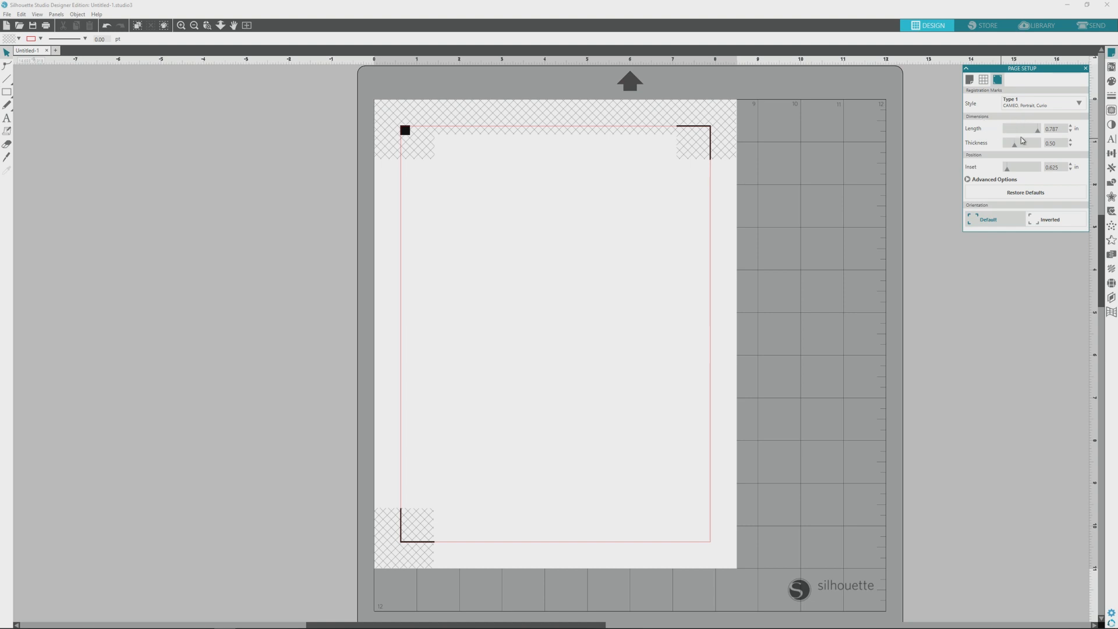
mouse_move(1031, 146)
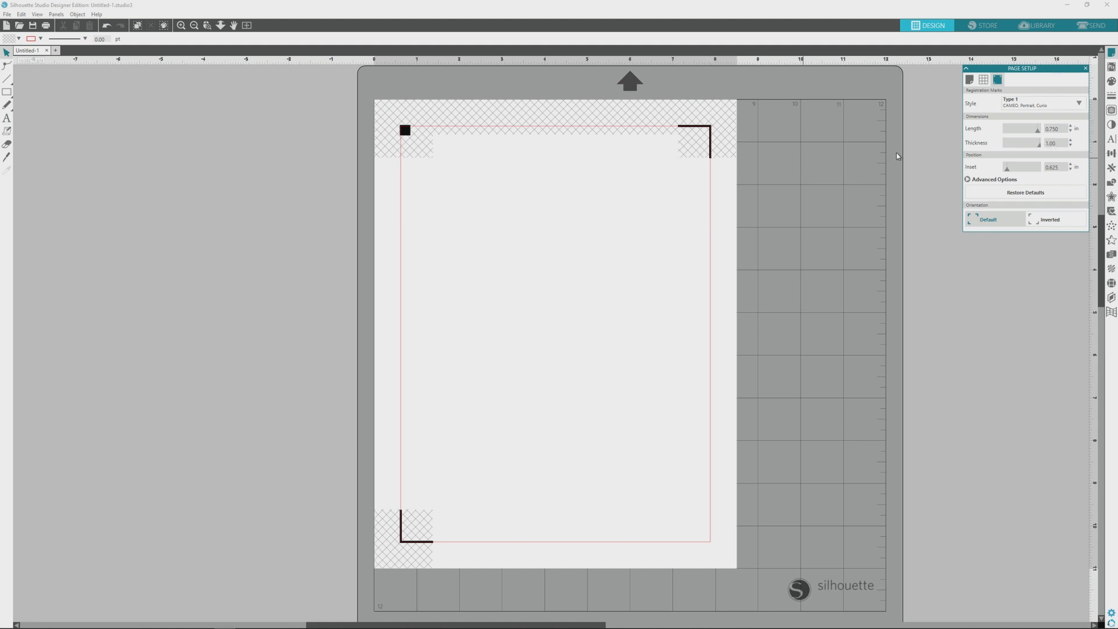
left_click(1071, 169)
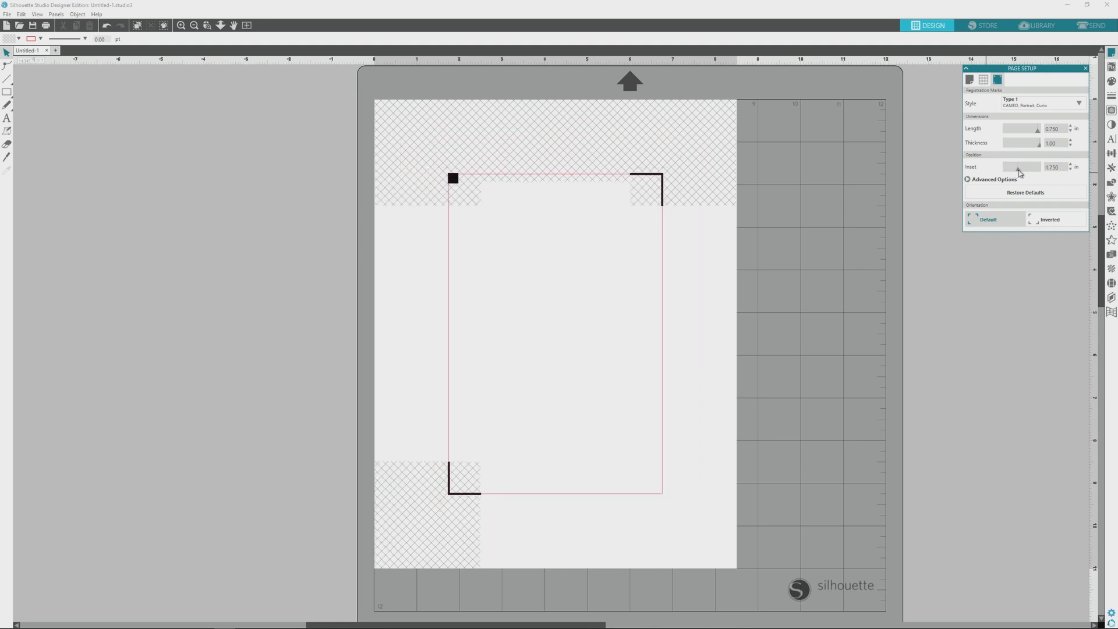
left_click(1070, 165)
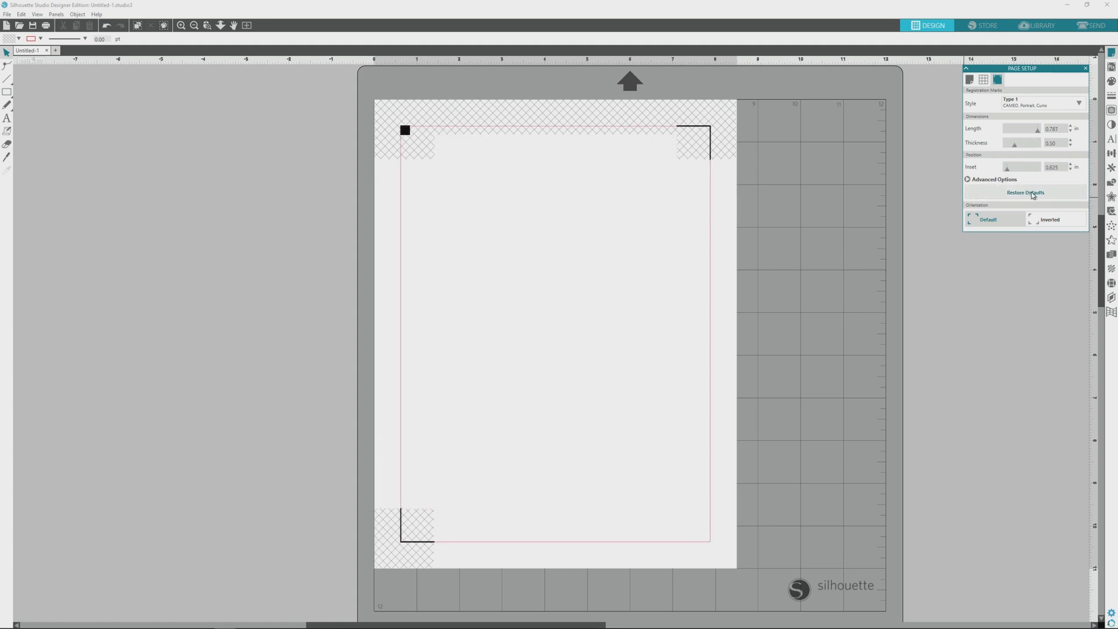
left_click(1049, 219)
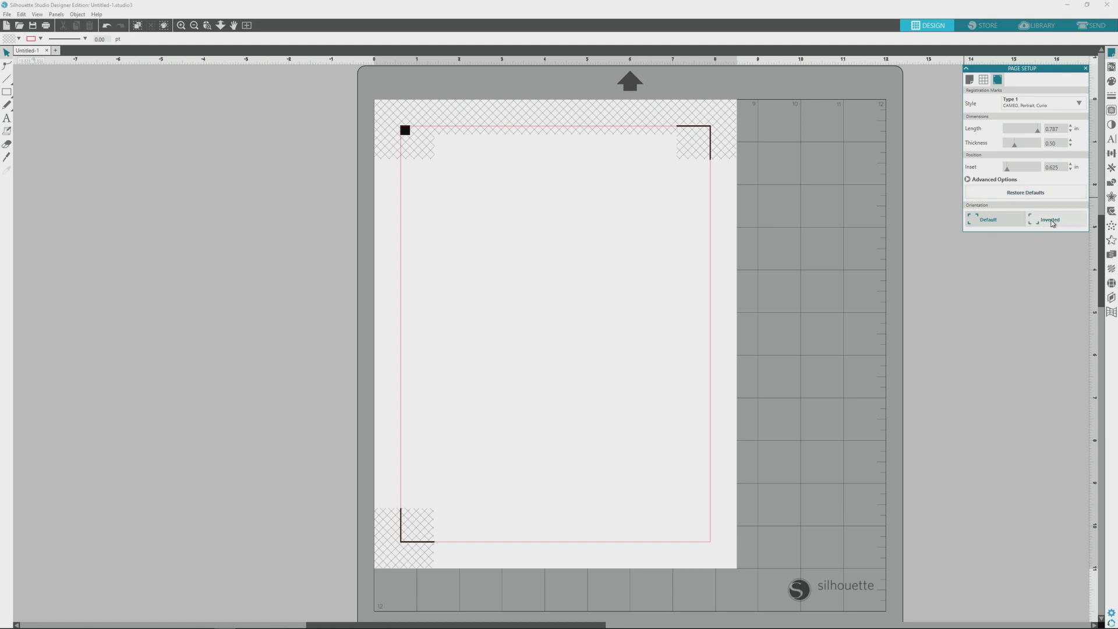
left_click(1049, 219)
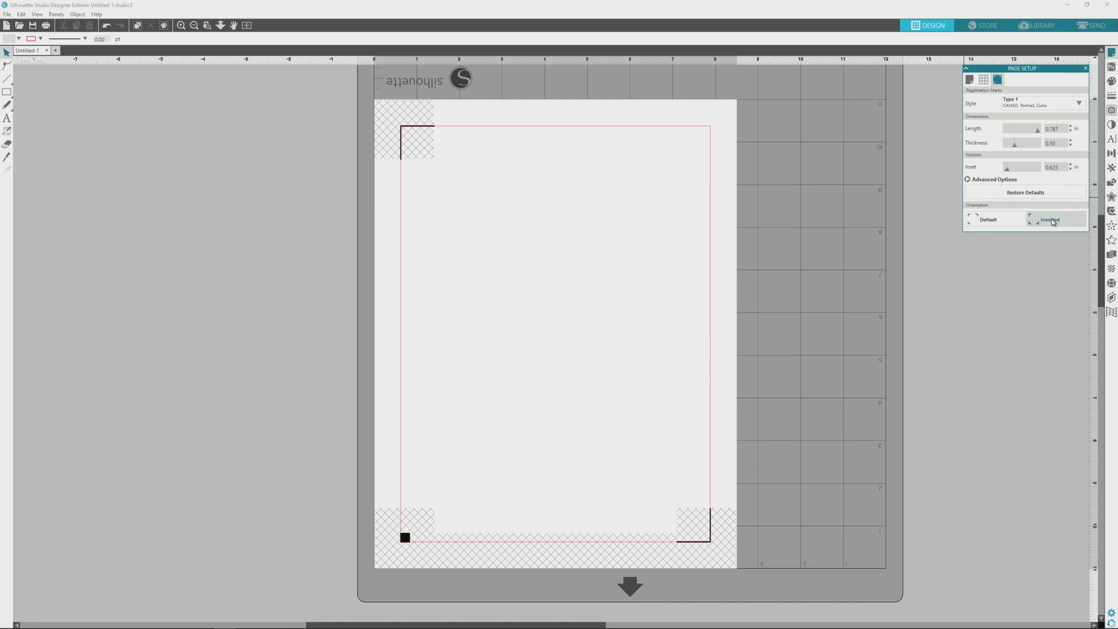
left_click(1049, 219)
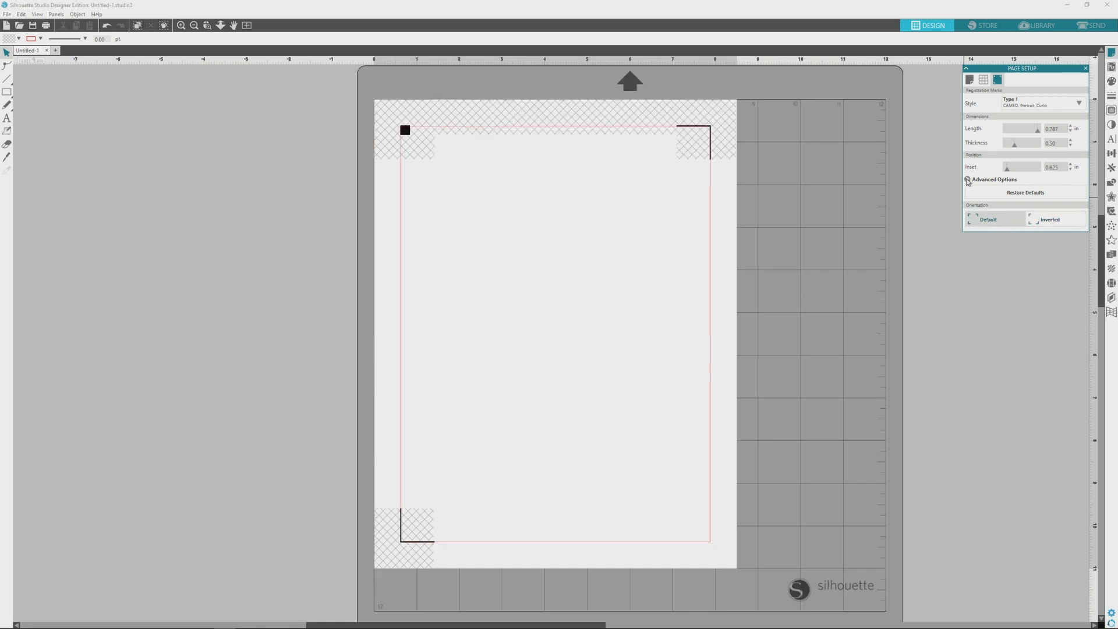
Expand Advanced Options to show separate left, top, right and bottom insets
left_click(967, 179)
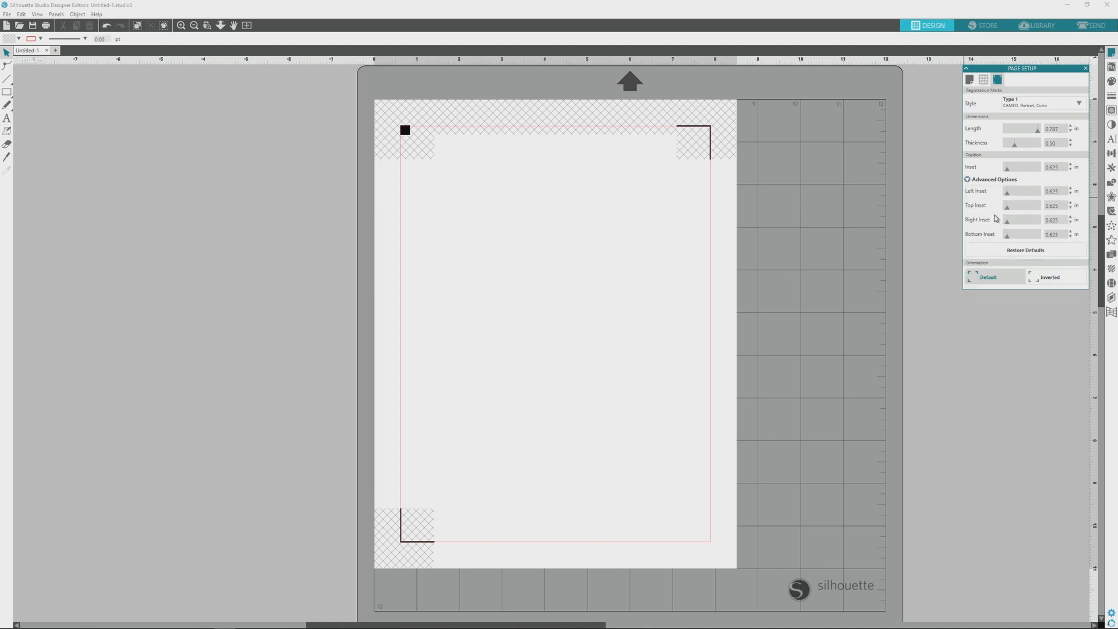
mouse_move(1016, 193)
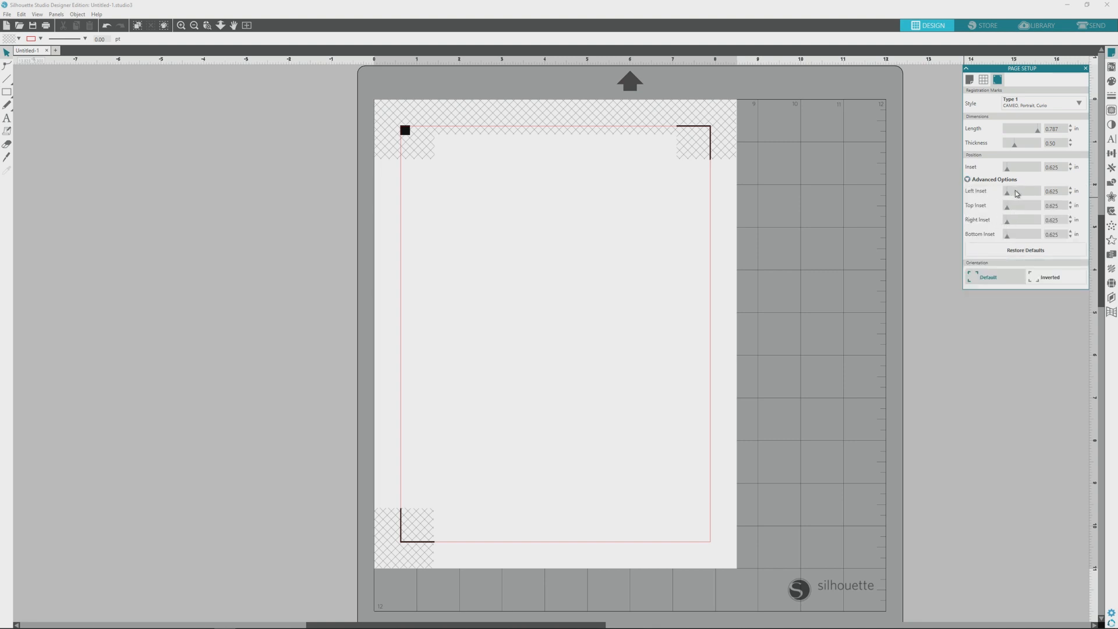
mouse_move(984, 197)
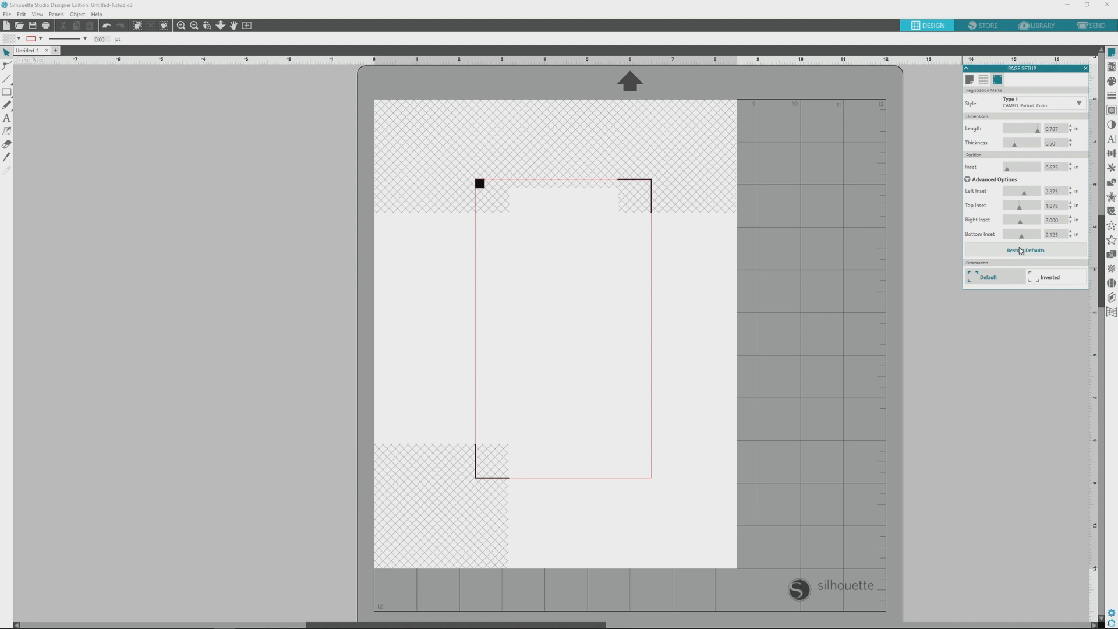
mouse_move(1021, 250)
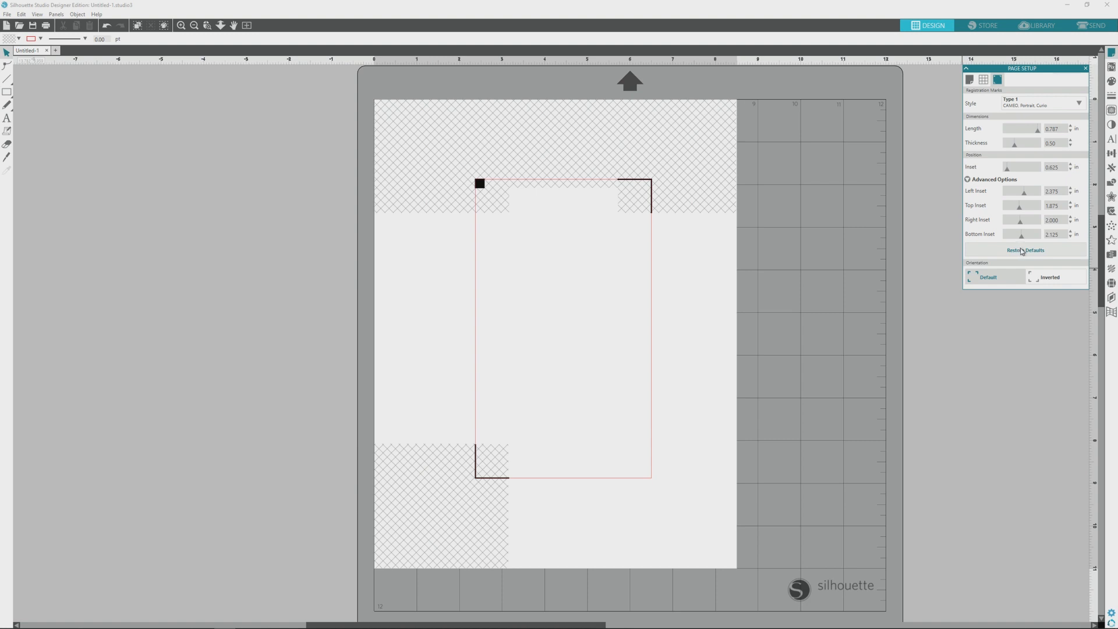
mouse_move(1020, 253)
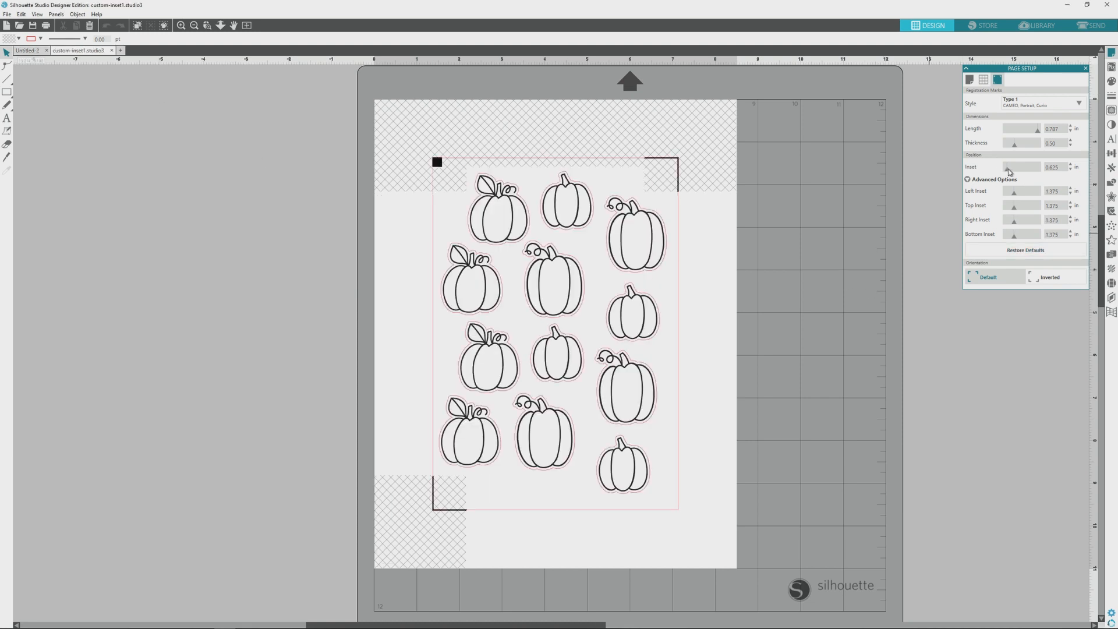
mouse_move(1026, 172)
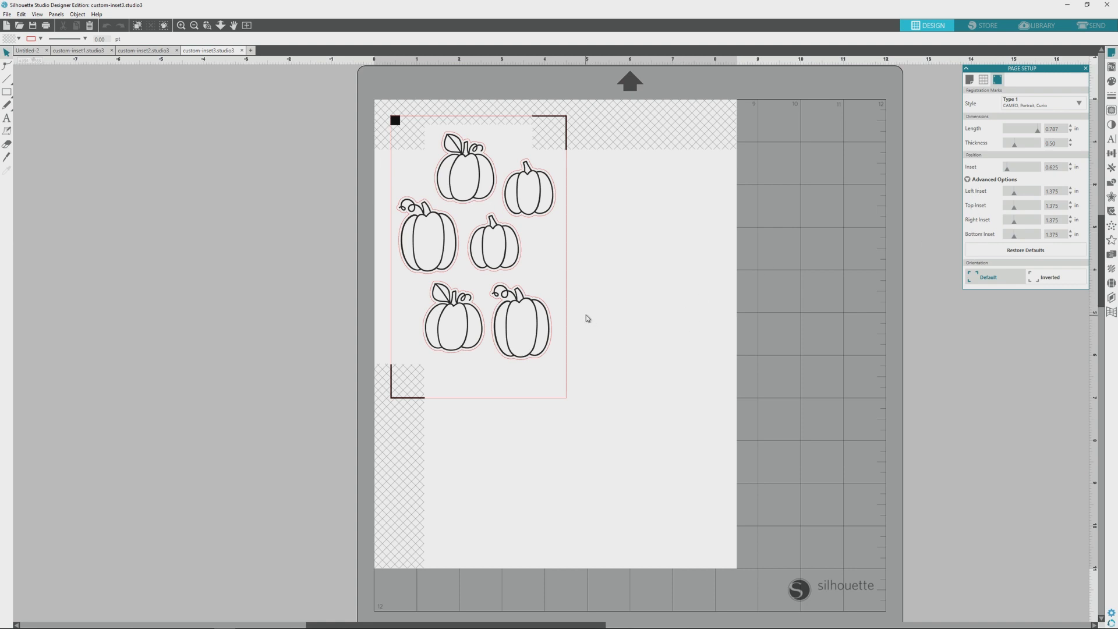
mouse_move(581, 320)
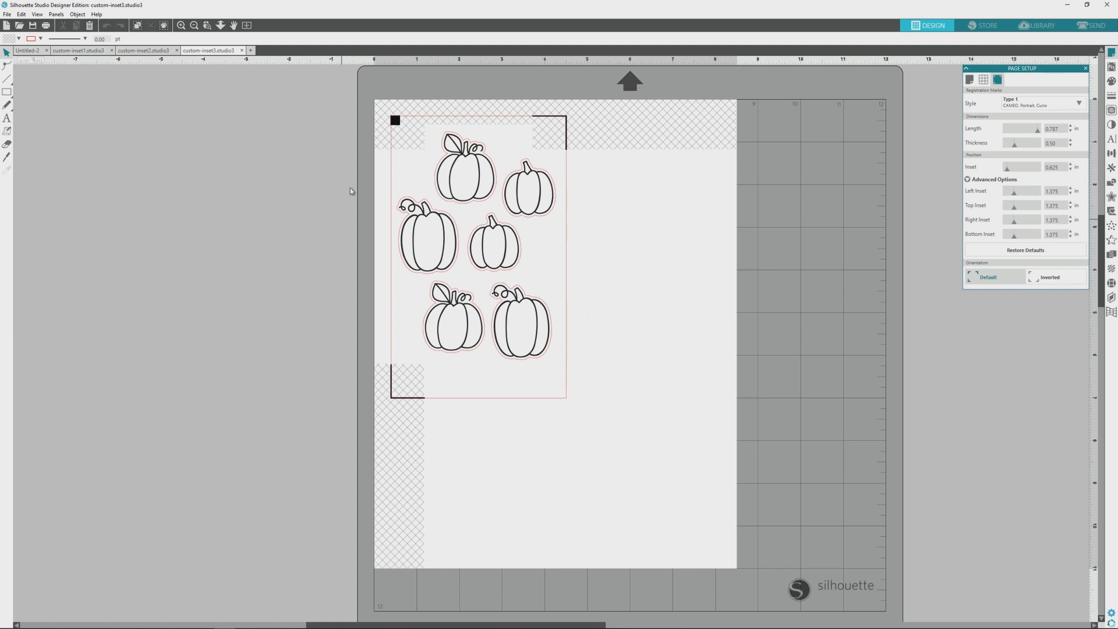
mouse_move(448, 317)
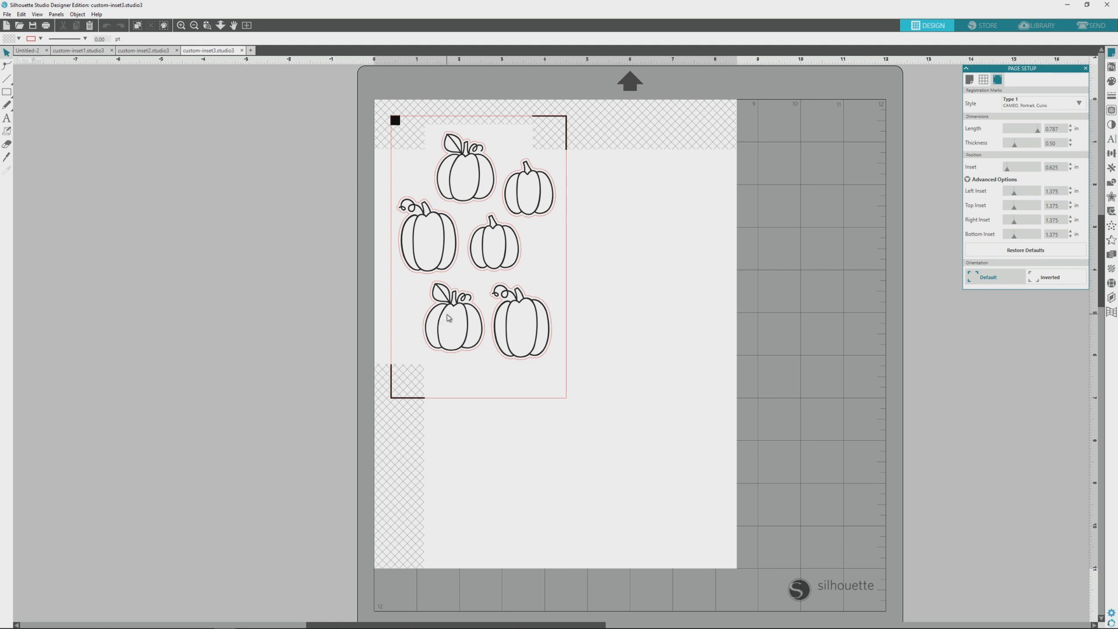
mouse_move(675, 514)
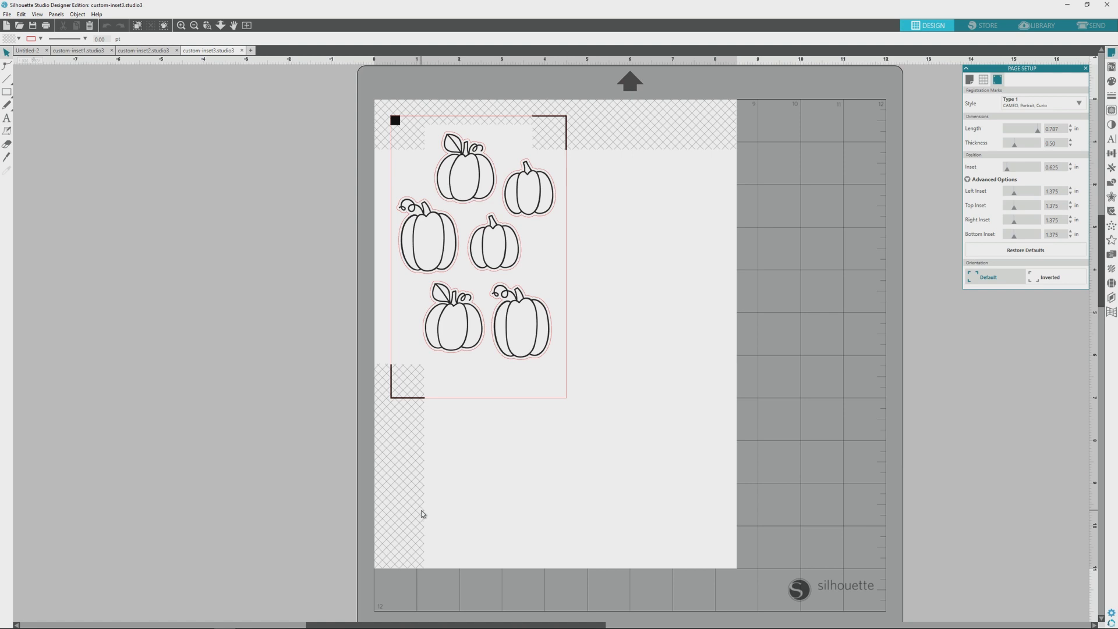
mouse_move(526, 135)
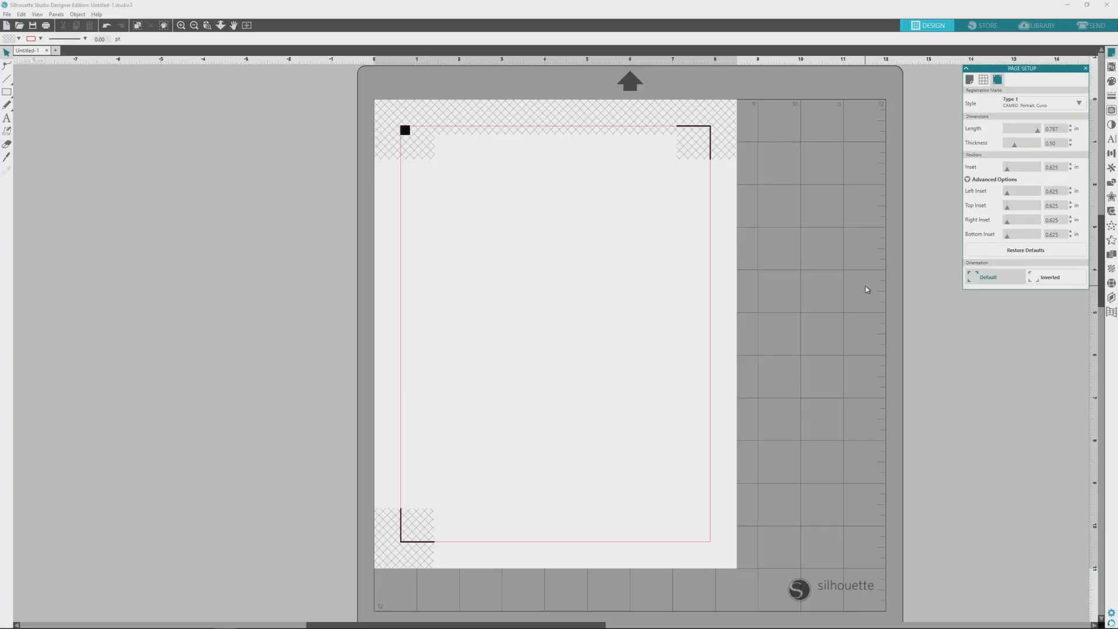
left_click(1026, 250)
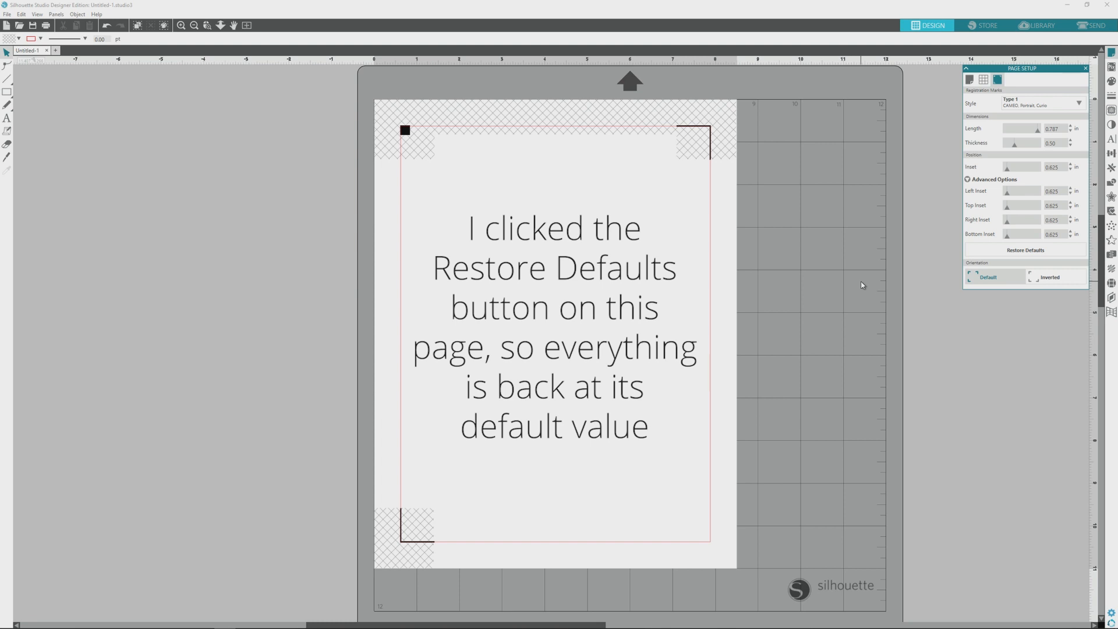
mouse_move(855, 287)
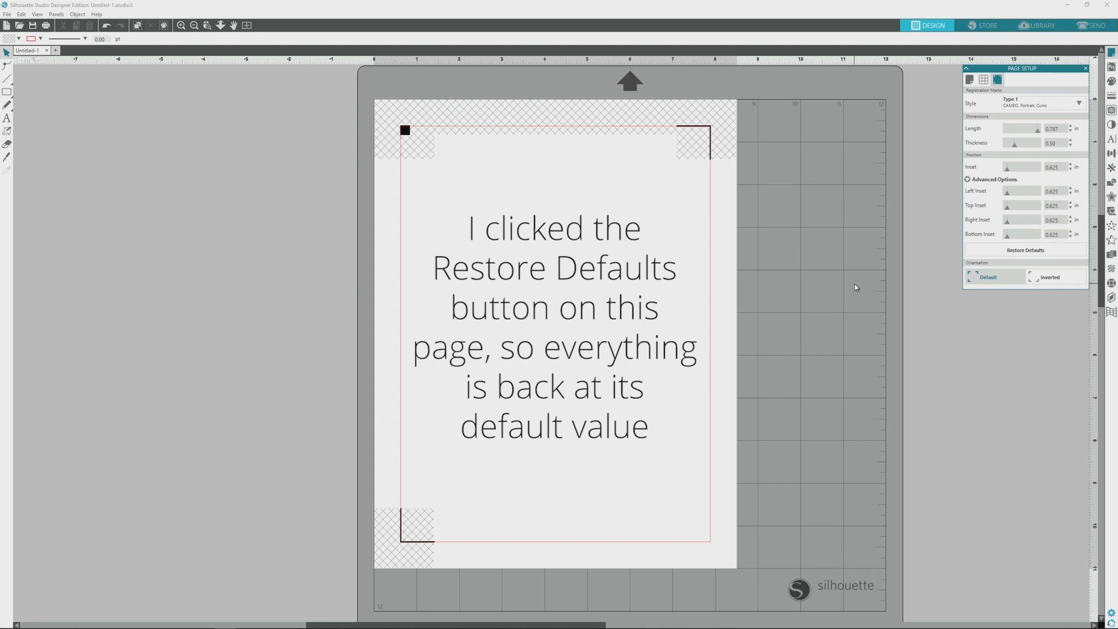
left_click(1025, 250)
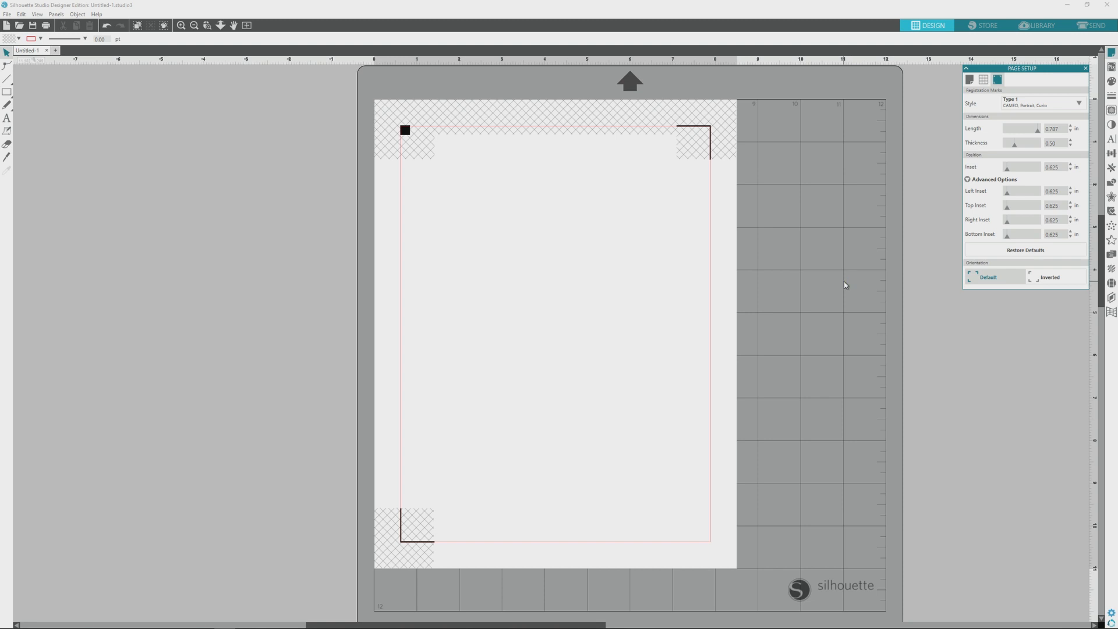
mouse_move(776, 429)
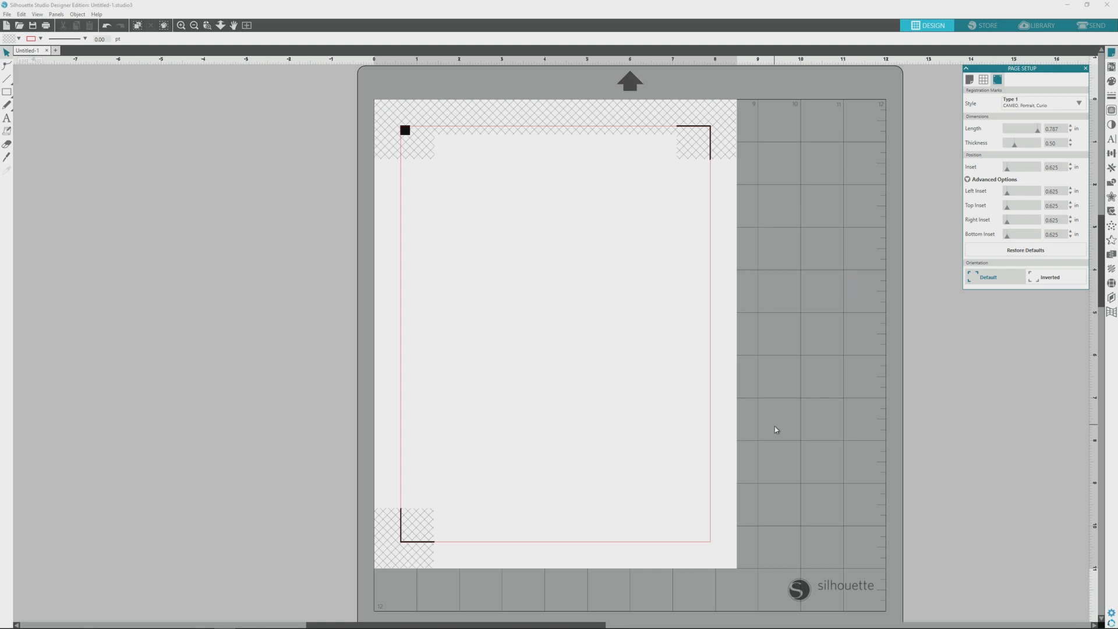